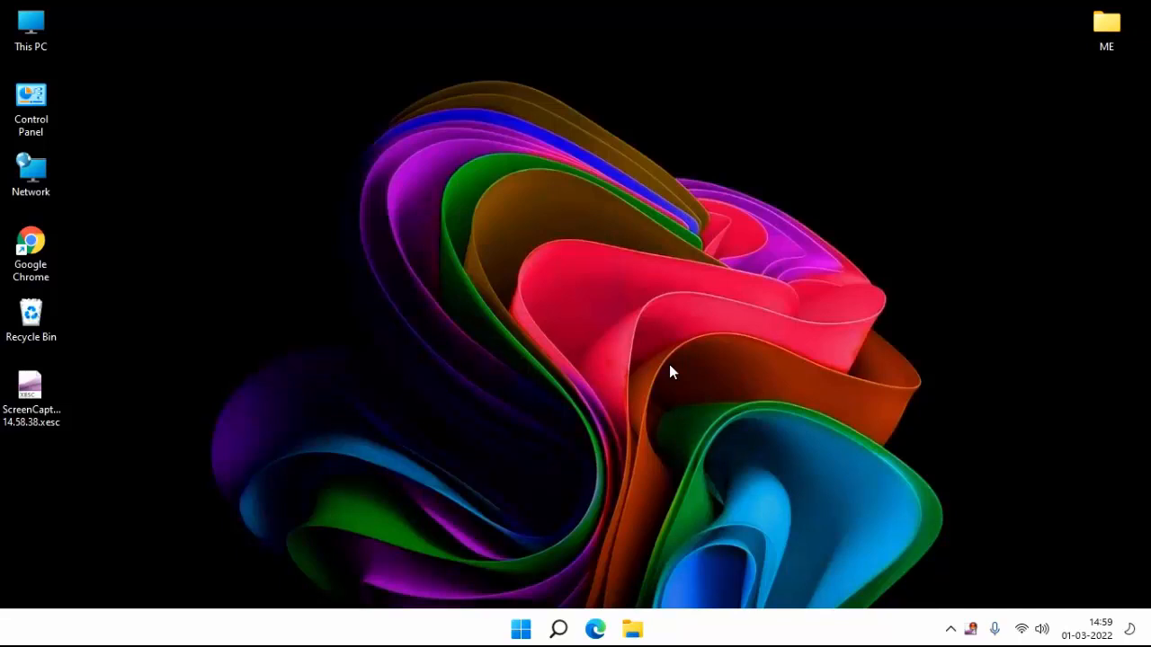
- Launch Command Prompt as administrator from a Windows Search for 'cmd'
{"action": "type", "text": "cmd"}
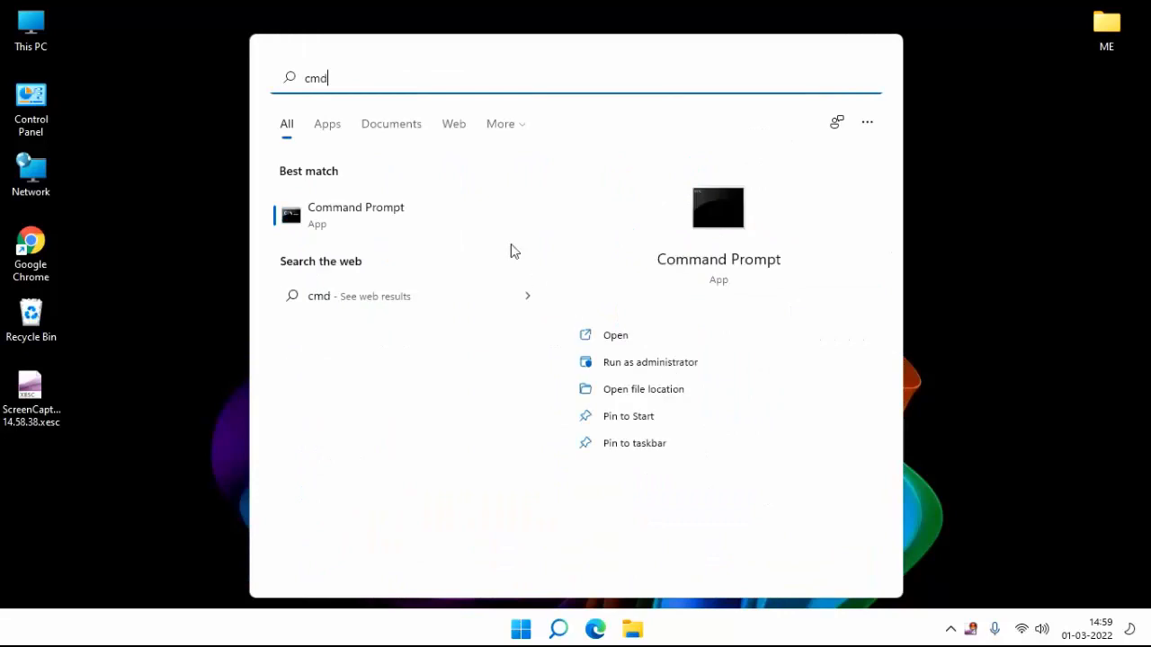
{"action": "right_click", "coordinate": [355, 214]}
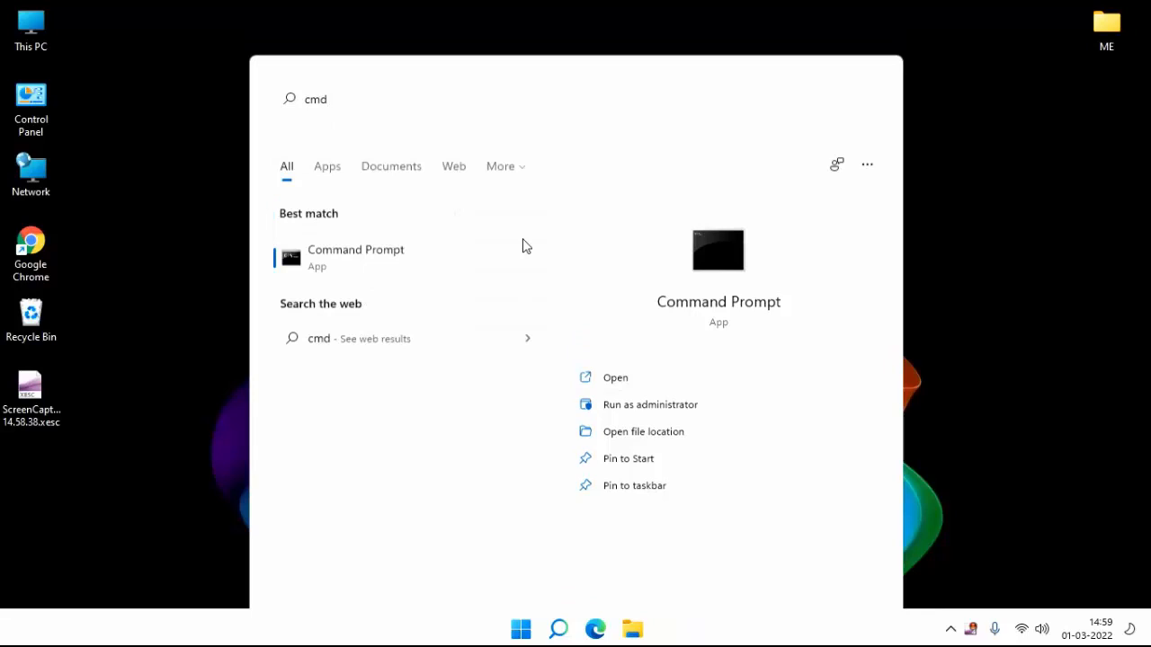
{"action": "left_click", "coordinate": [649, 403]}
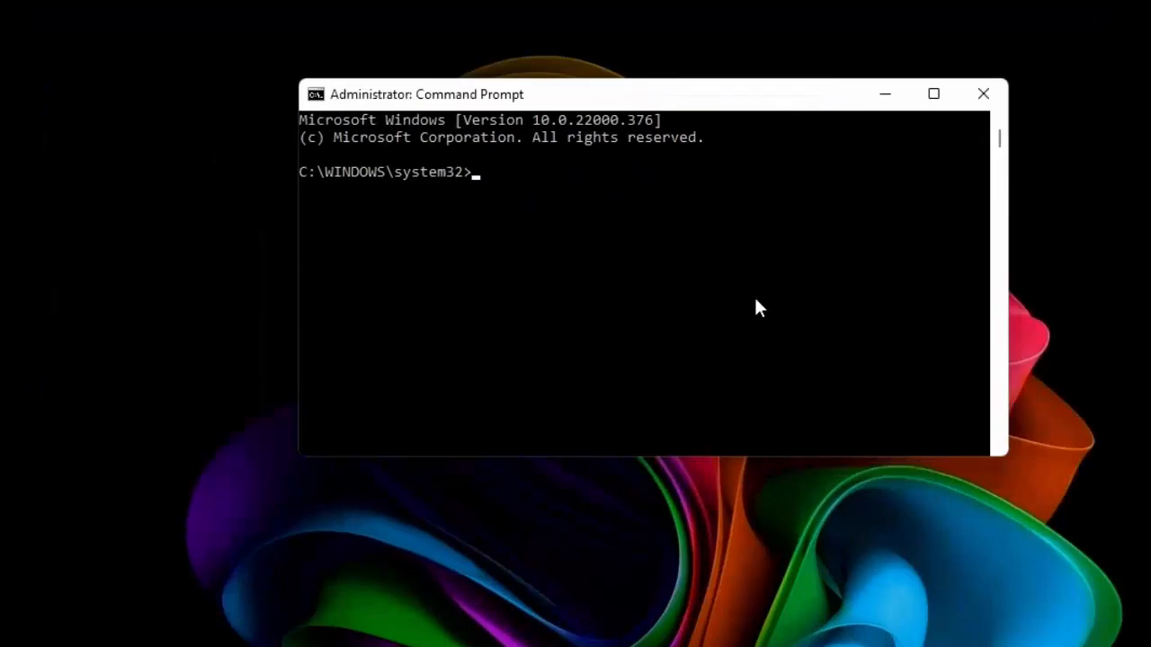
- Run 'copy atio6axx.dll .dll', see the file-not-found error, and close Command Prompt
{"action": "type", "text": "copy atio6axx.dll .dll"}
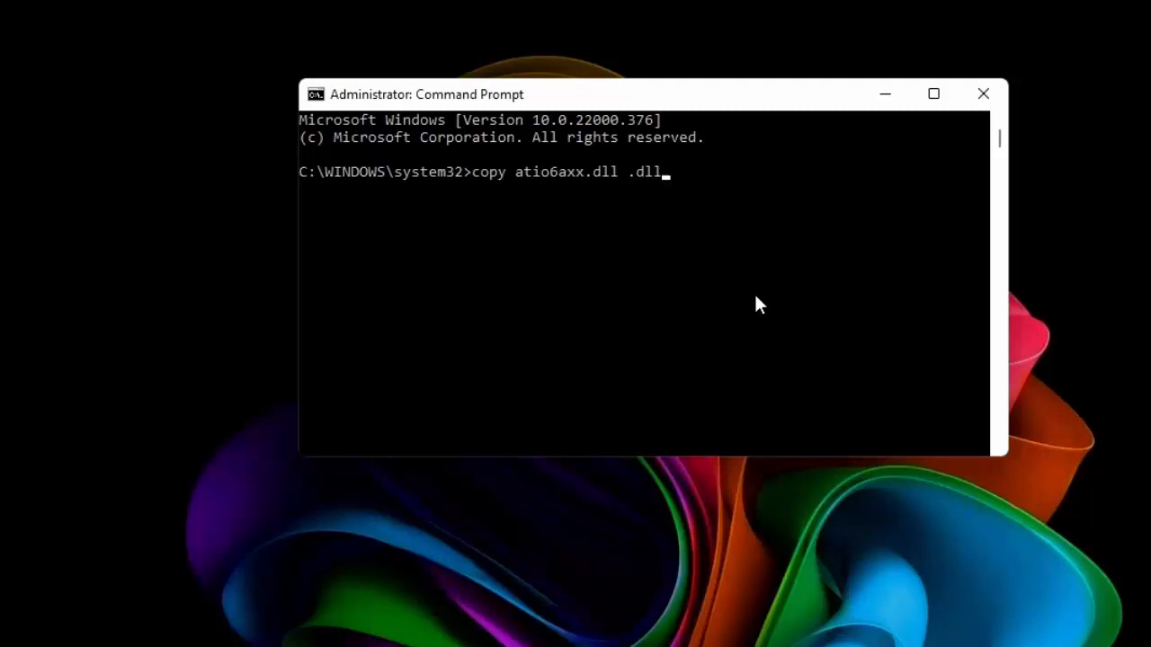
{"action": "key", "text": "enter"}
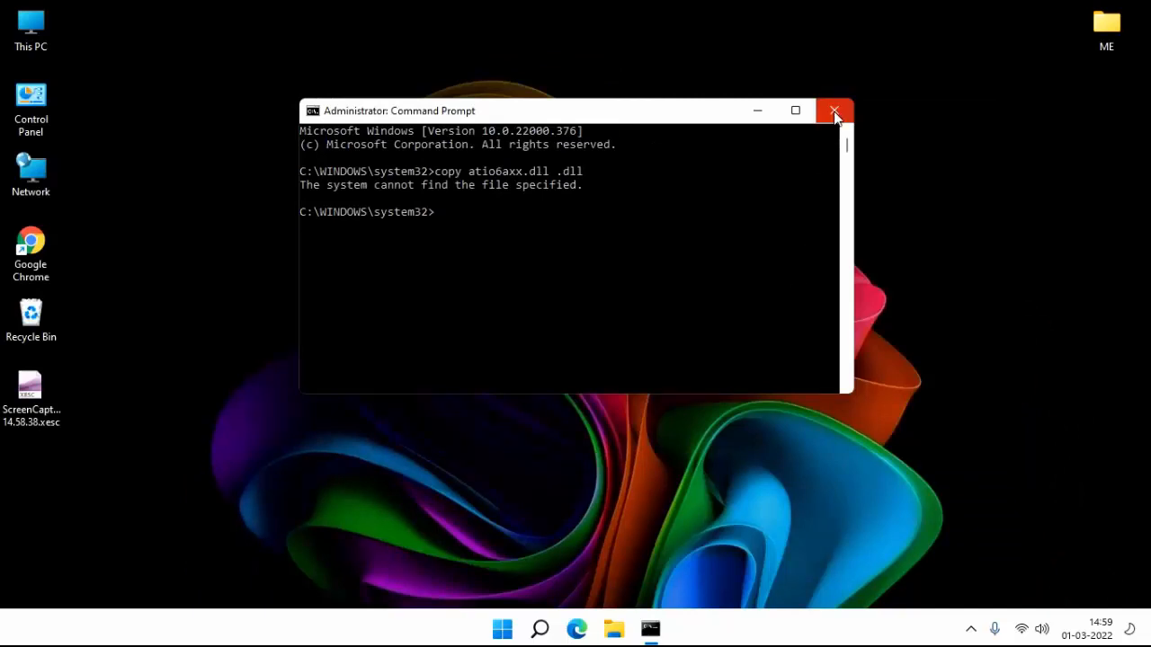
{"action": "left_click", "coordinate": [833, 110]}
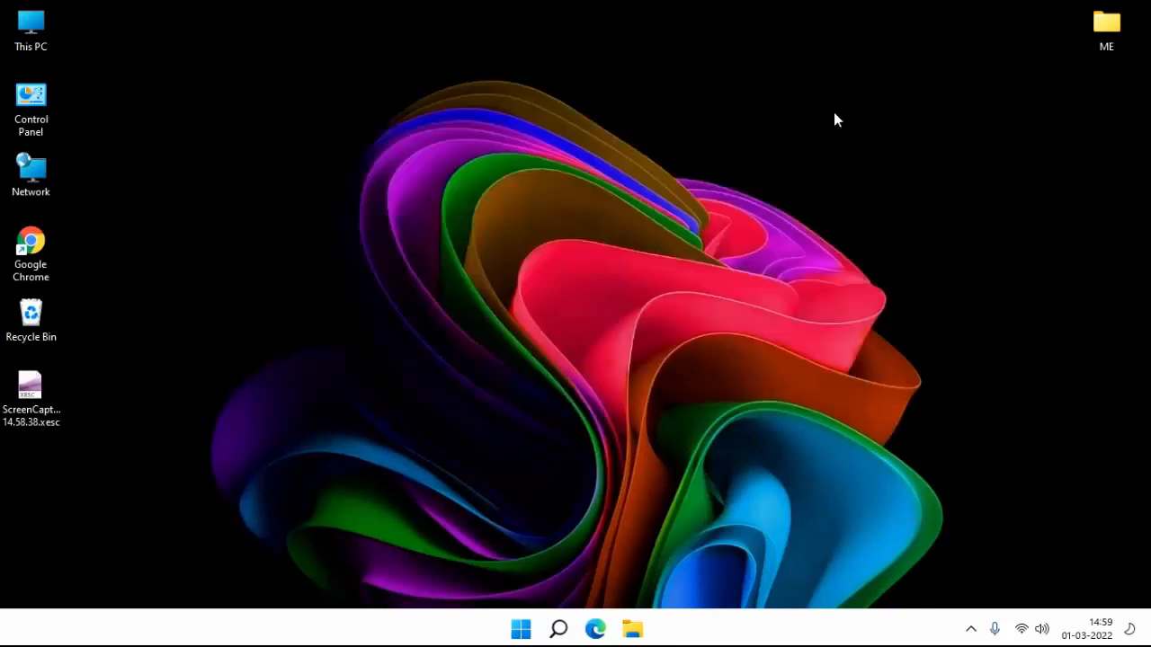
{"action": "mouse_move", "coordinate": [534, 634]}
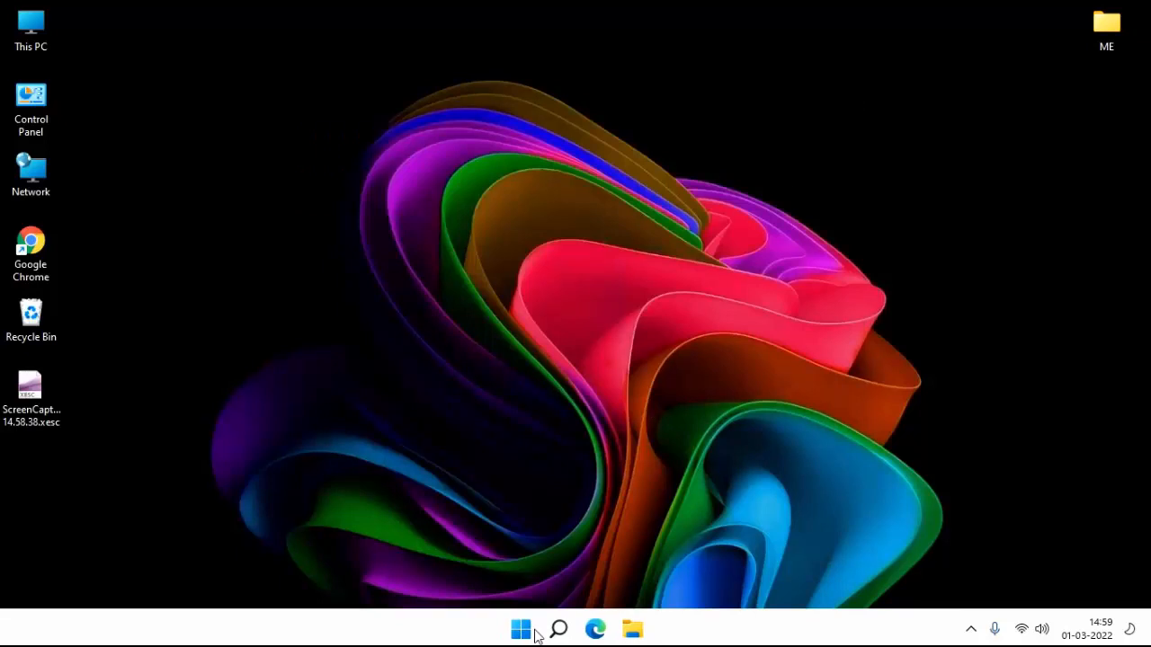
- Open Device Manager, expand Display adapters, and bring up Intel(R) HD Graphics device actions
{"action": "right_click", "coordinate": [521, 628]}
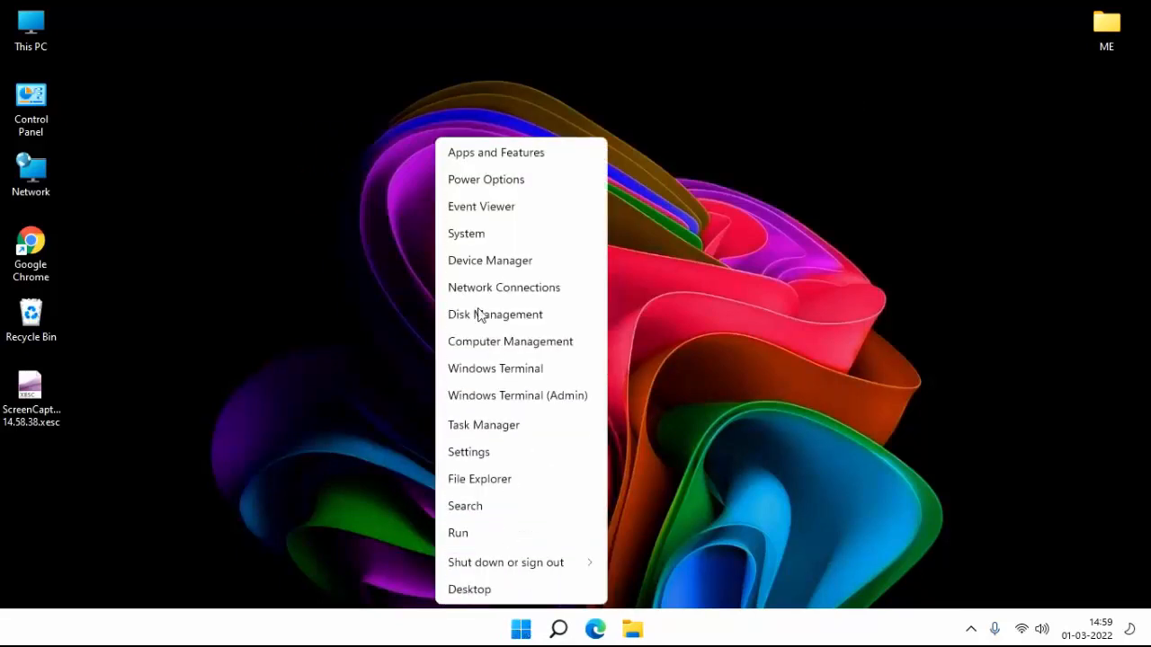
{"action": "left_click", "coordinate": [490, 260]}
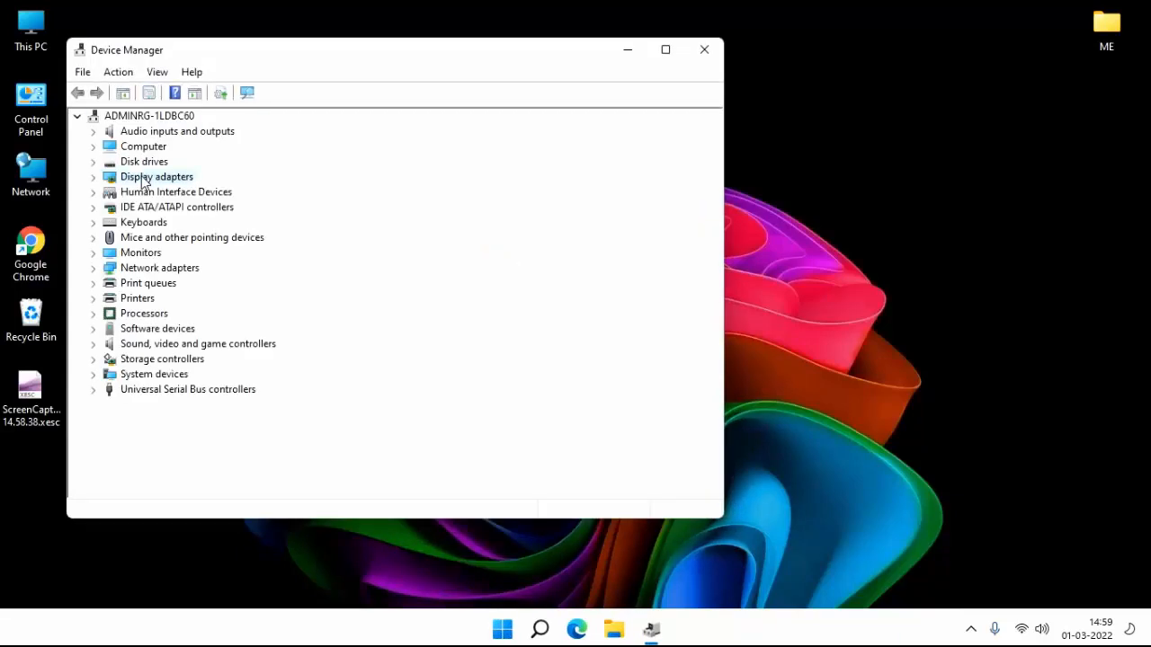
{"action": "left_click", "coordinate": [93, 177]}
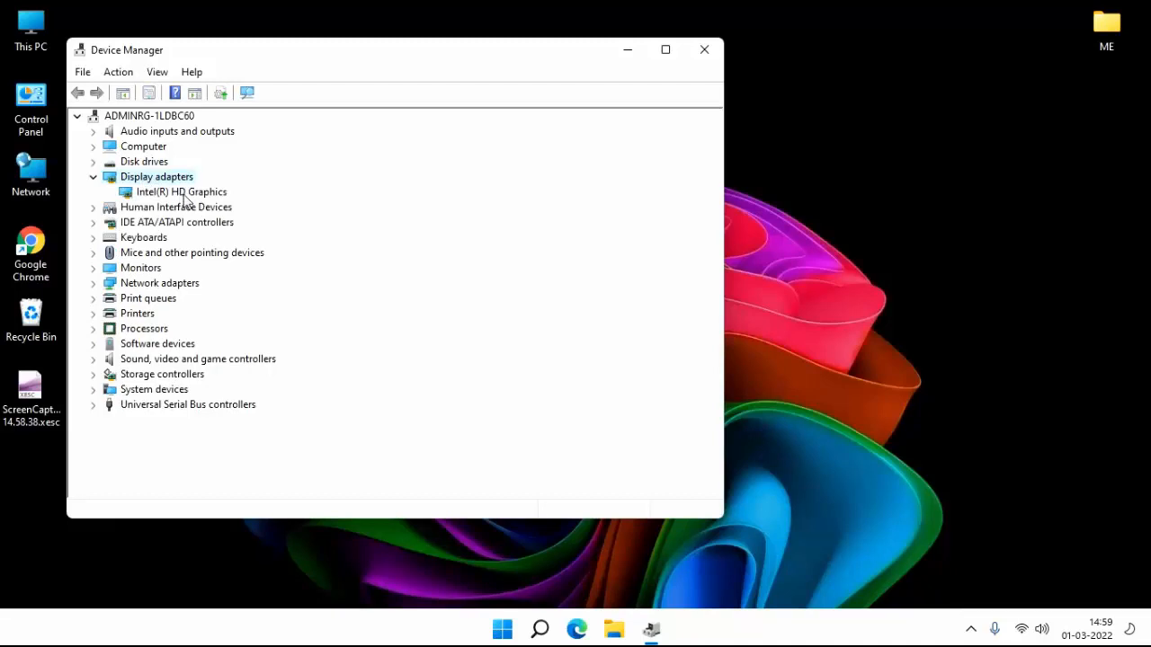
{"action": "right_click", "coordinate": [181, 192]}
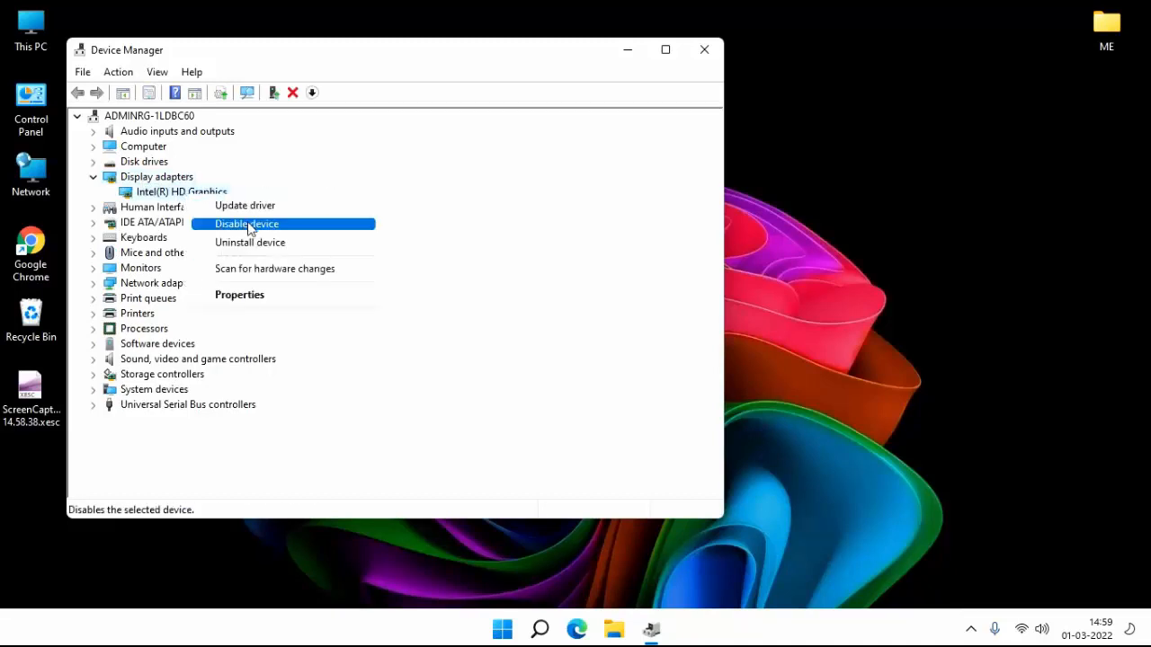